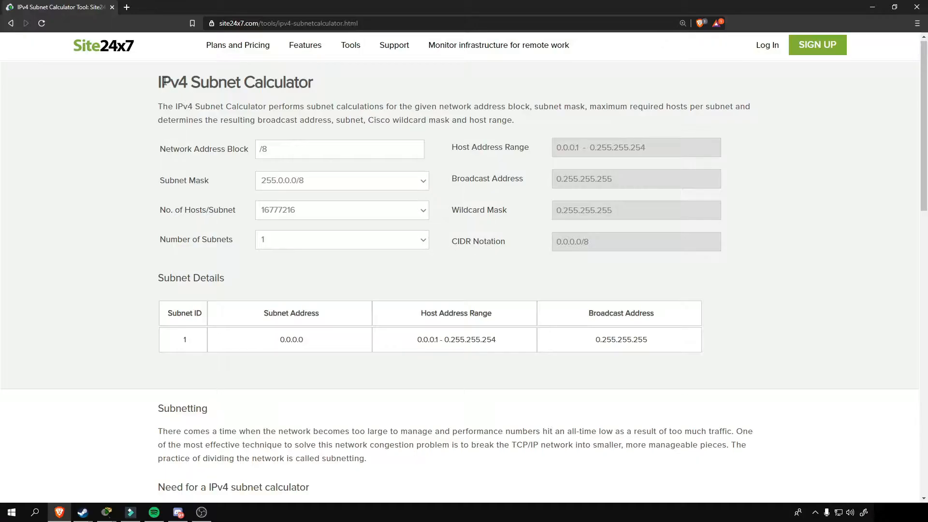
pyautogui.moveTo(345, 91)
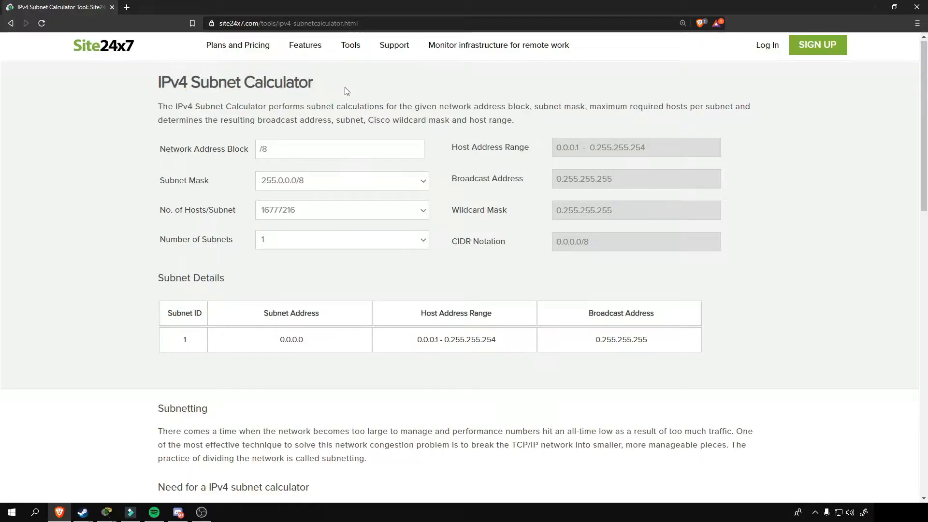
# - Calculate the /24 subnets of the 192.0.0.0 block with mask 255.255.255.0
pyautogui.click(338, 149)
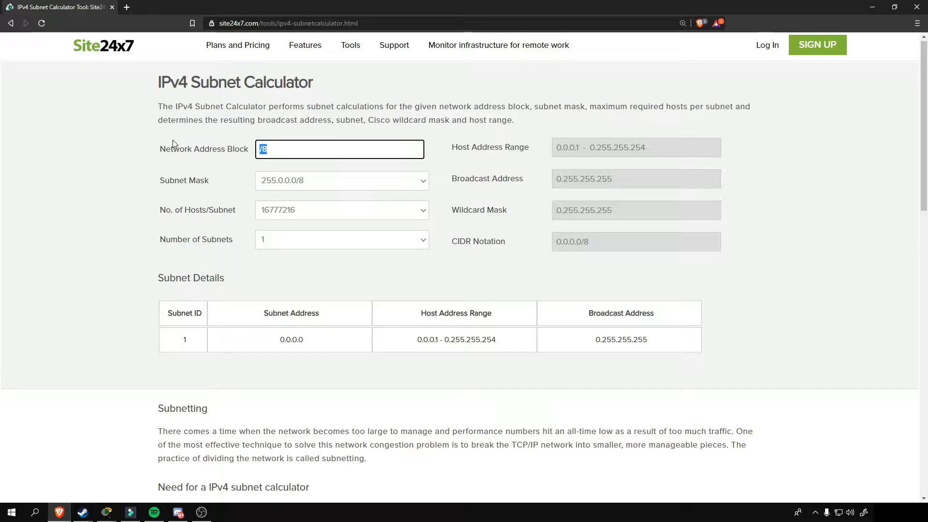
pyautogui.write('192.0.0.0')
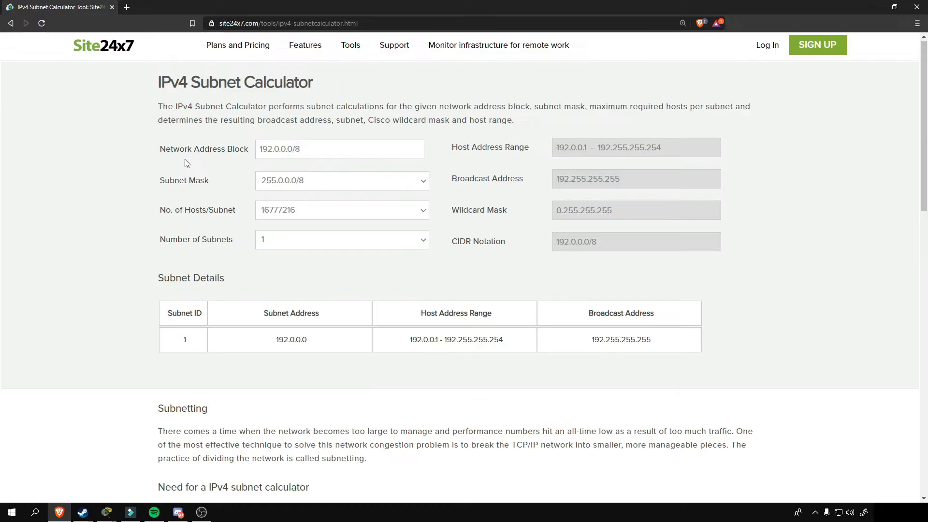
pyautogui.click(342, 181)
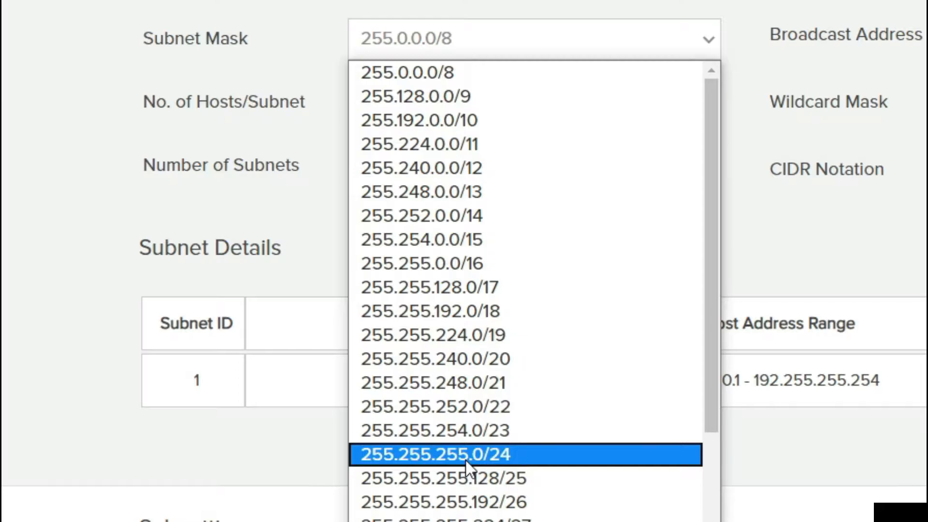
pyautogui.click(433, 455)
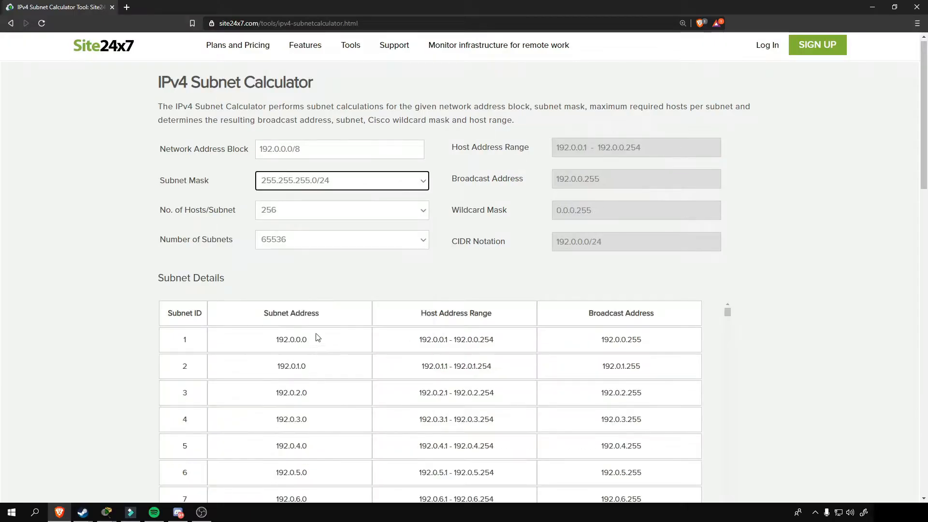
pyautogui.scroll(-3)
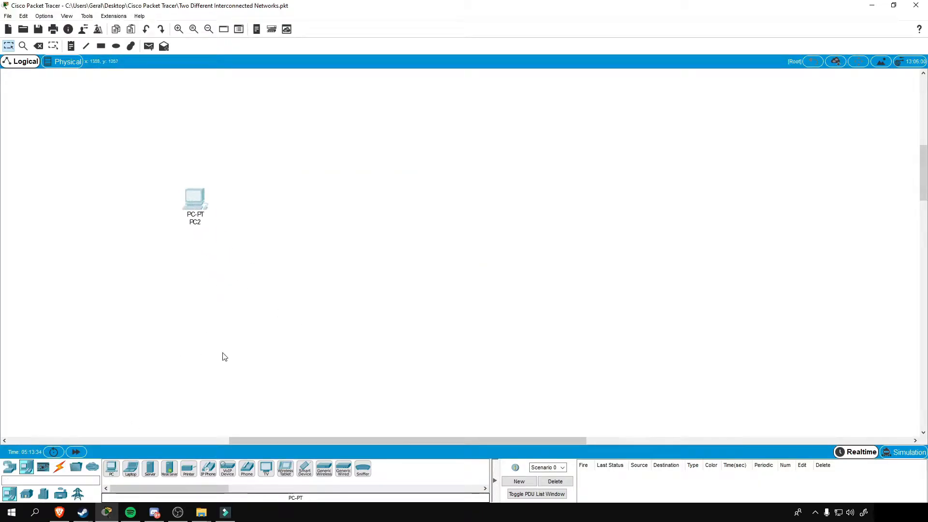
# - Place the first PC of Network 1 on the workspace
pyautogui.click(182, 238)
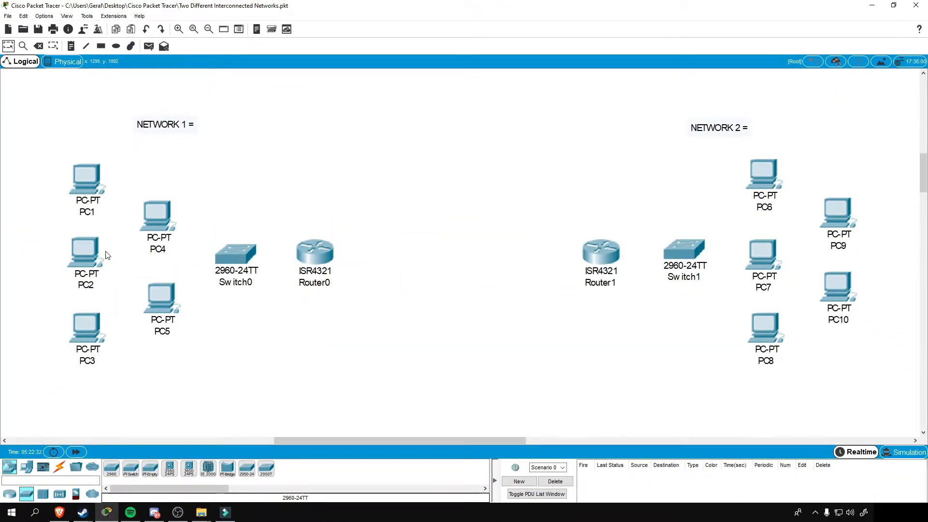
pyautogui.moveTo(732, 136)
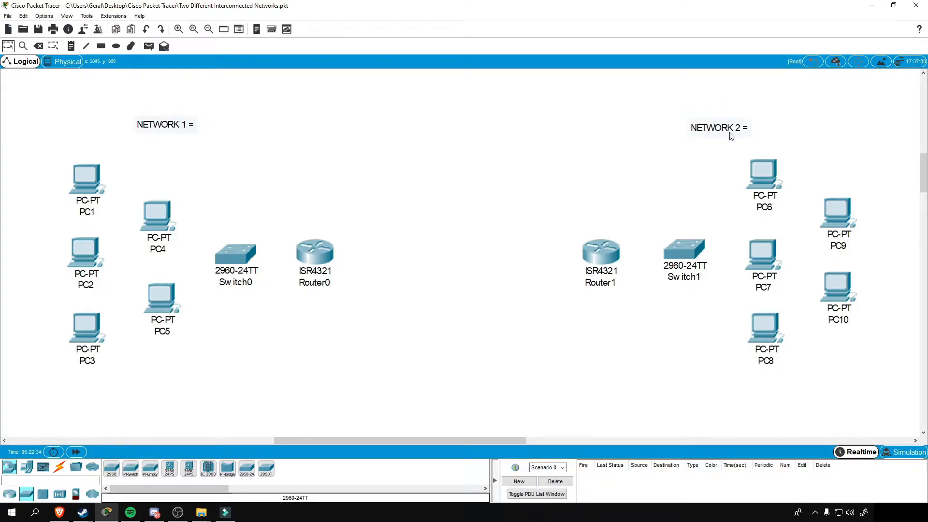
pyautogui.moveTo(178, 127)
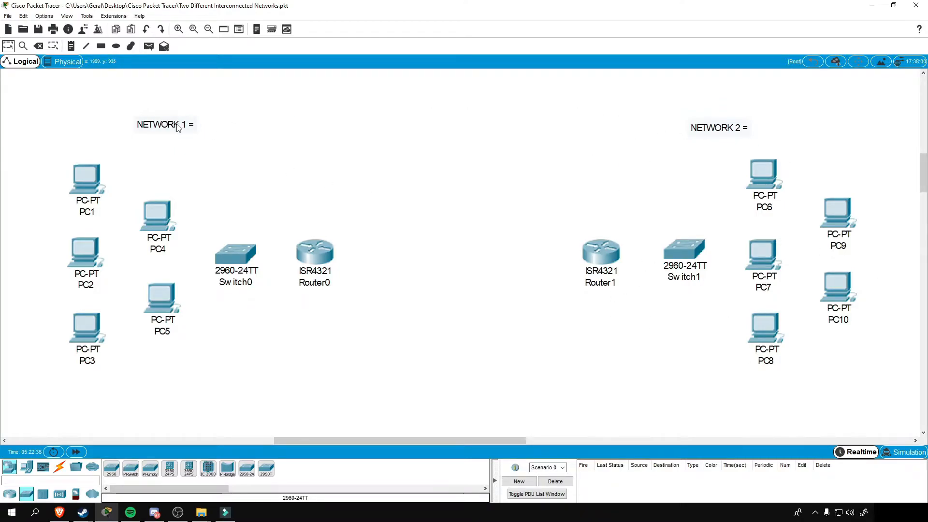
pyautogui.moveTo(754, 139)
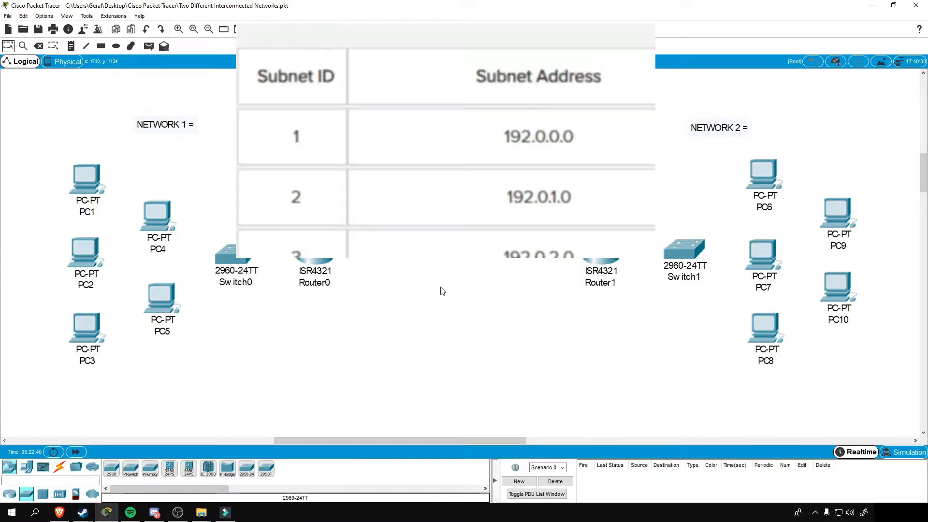
pyautogui.moveTo(442, 296)
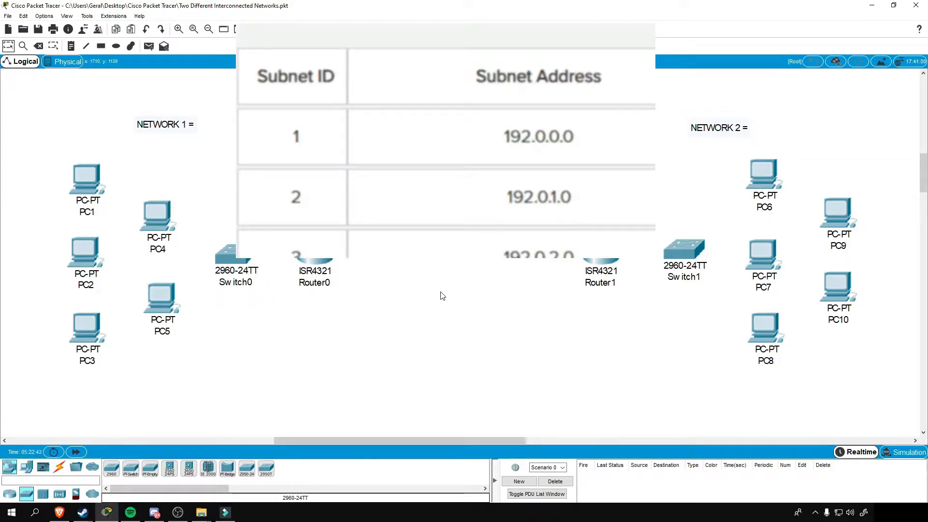
pyautogui.moveTo(226, 146)
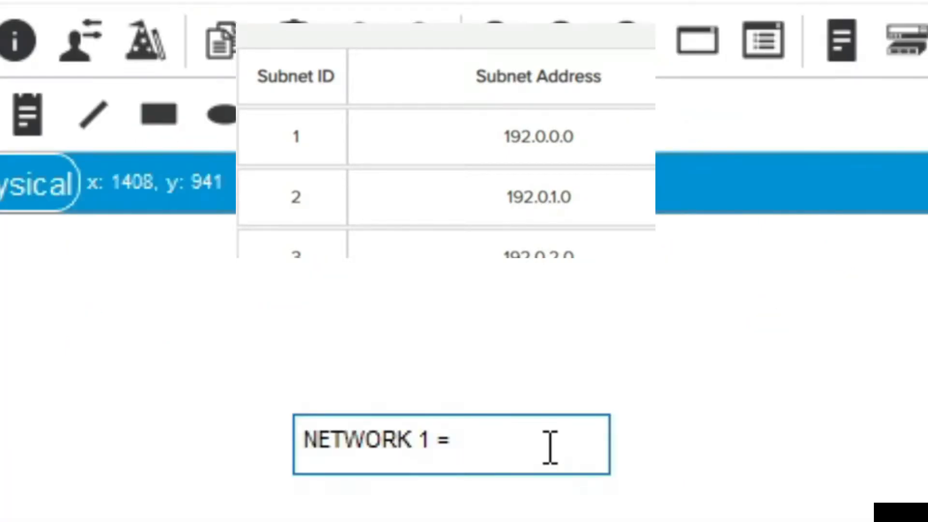
# - Label NETWORK 1 as 192.0.0.0 and NETWORK 2 as 192.0.1.0
pyautogui.write('192.')
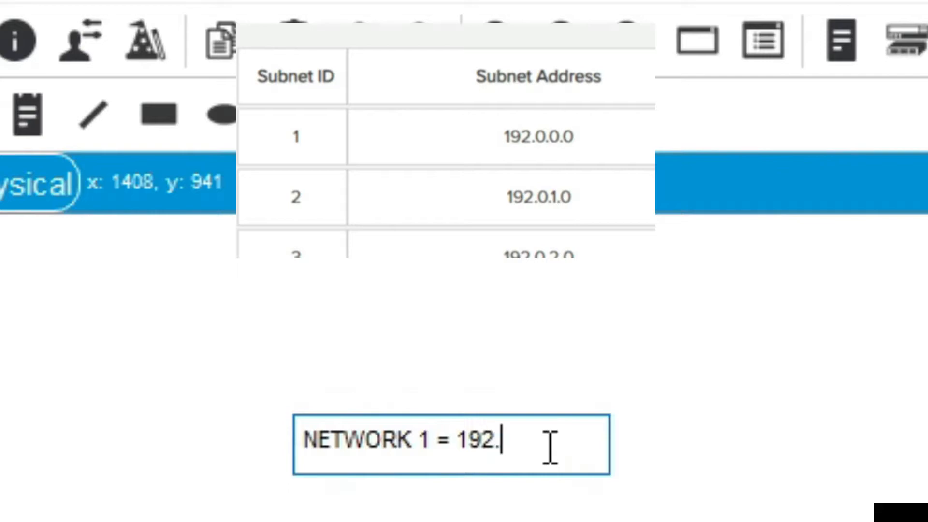
pyautogui.write('0.0.0')
pyautogui.write('NETWORK 2 =')
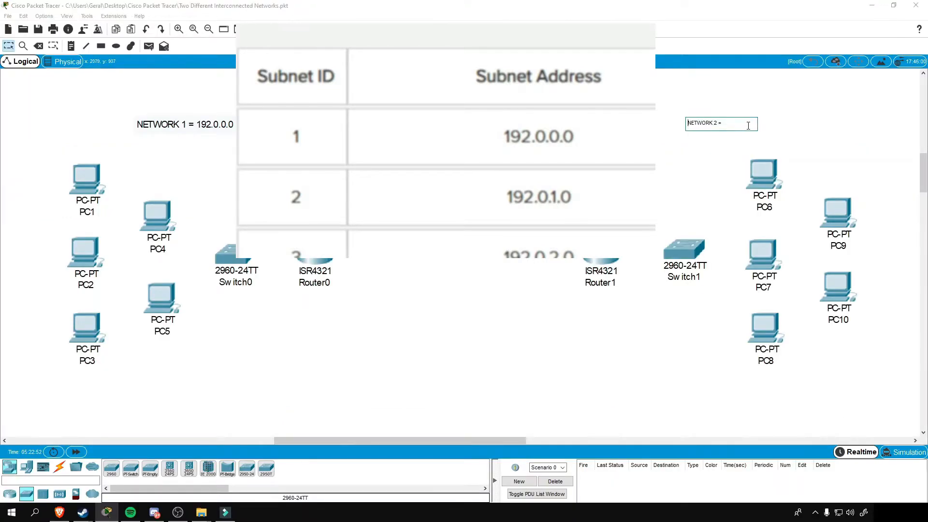
pyautogui.write('192')
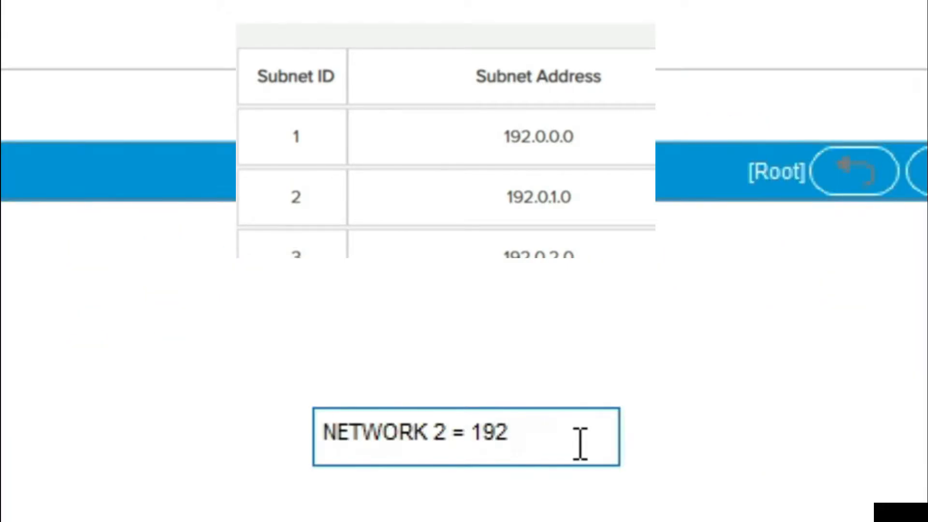
pyautogui.write('.0')
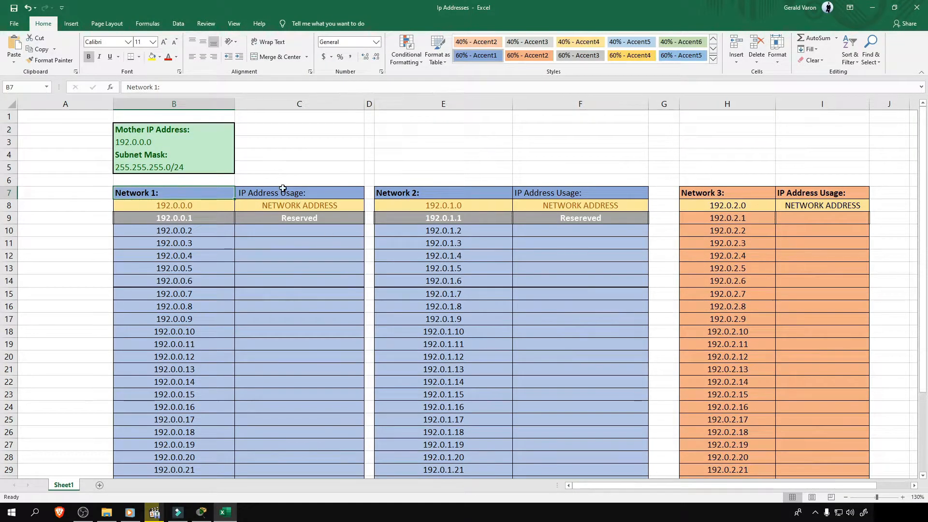
# - Mark 192.0.0.1 reserved and assign PC1 to the next host address 192.0.0.2 in the sheet
pyautogui.click(174, 218)
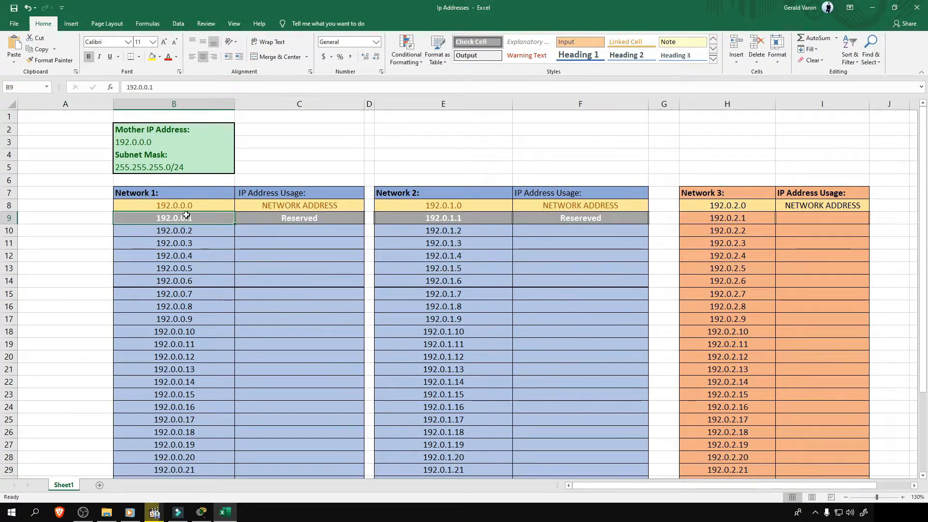
pyautogui.scroll(-3)
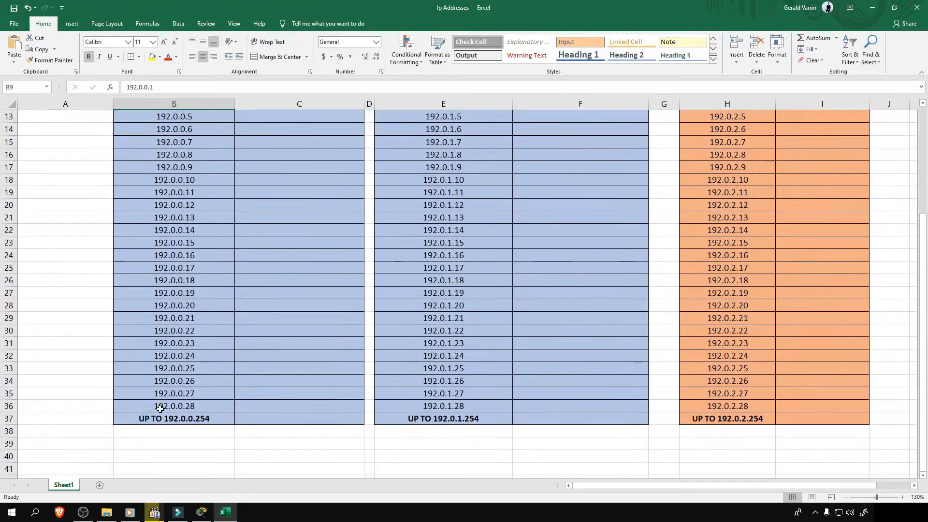
pyautogui.click(174, 418)
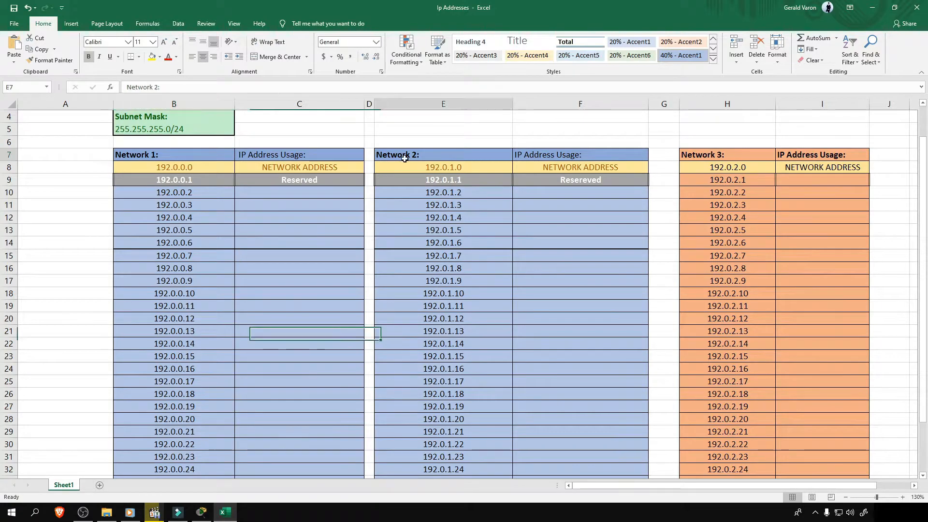
pyautogui.scroll(-3)
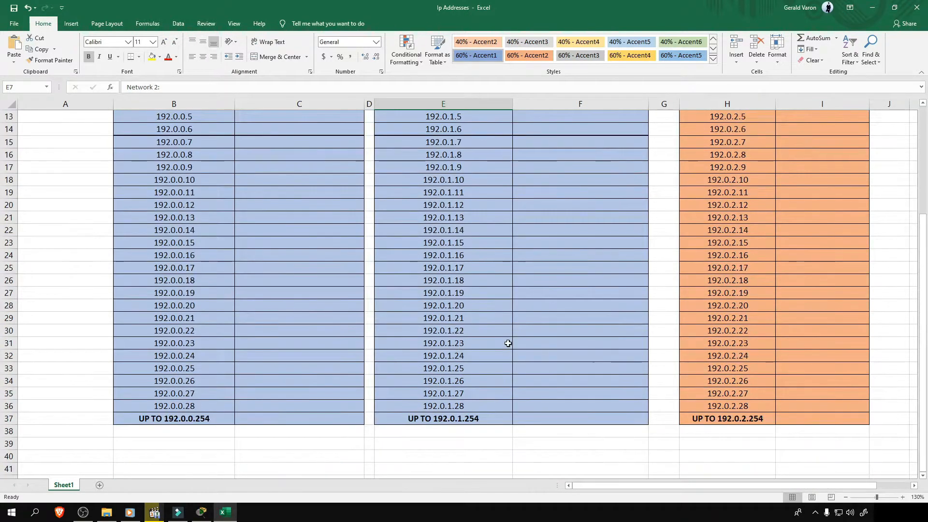
pyautogui.write('PC1')
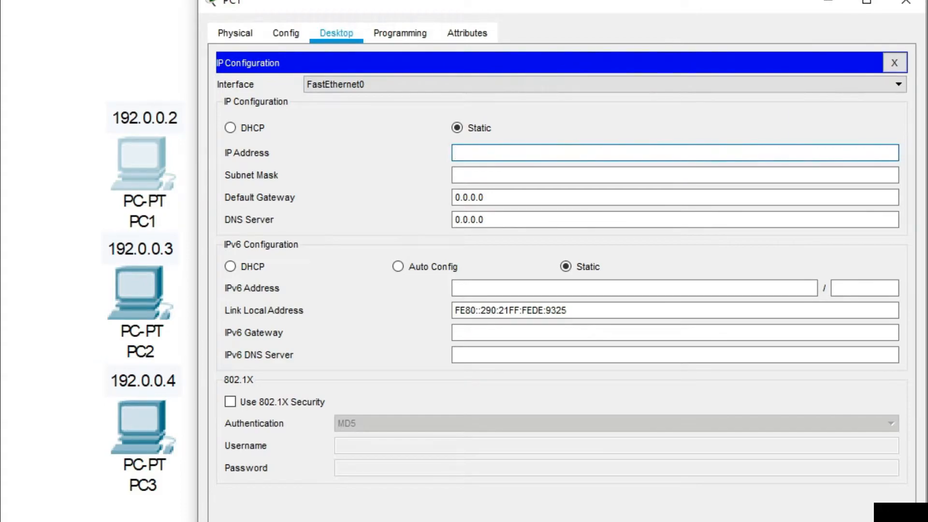
# - Give the PCs static 192.0.x addresses with subnet mask 255.255.255.0
pyautogui.write('192.0.')
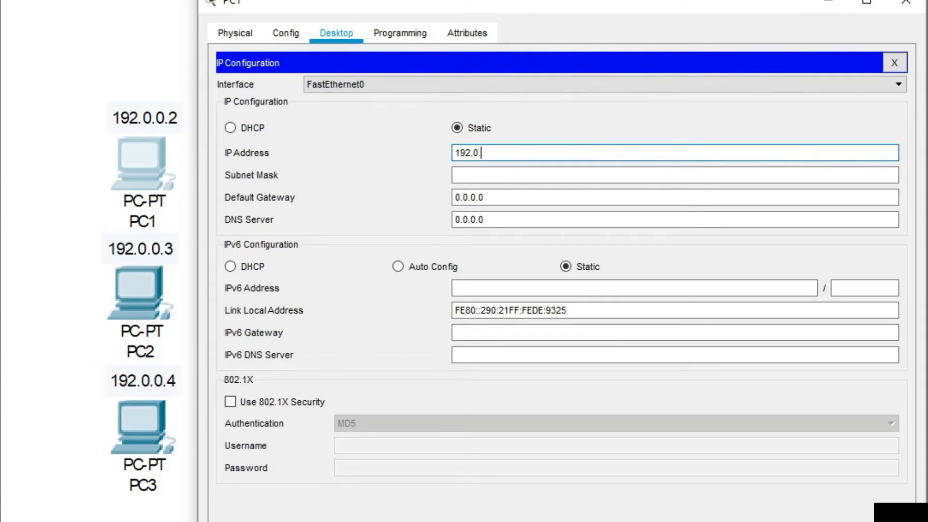
pyautogui.write('255.255.255.0')
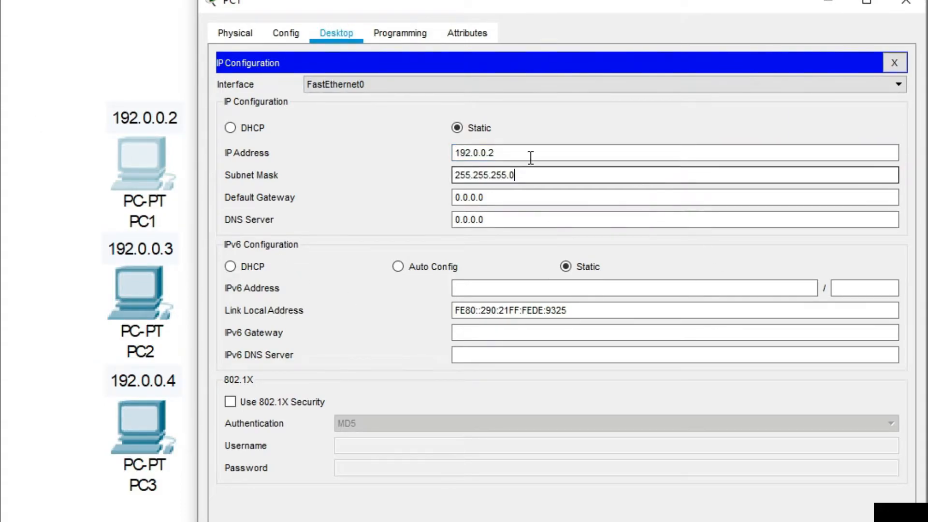
pyautogui.click(893, 62)
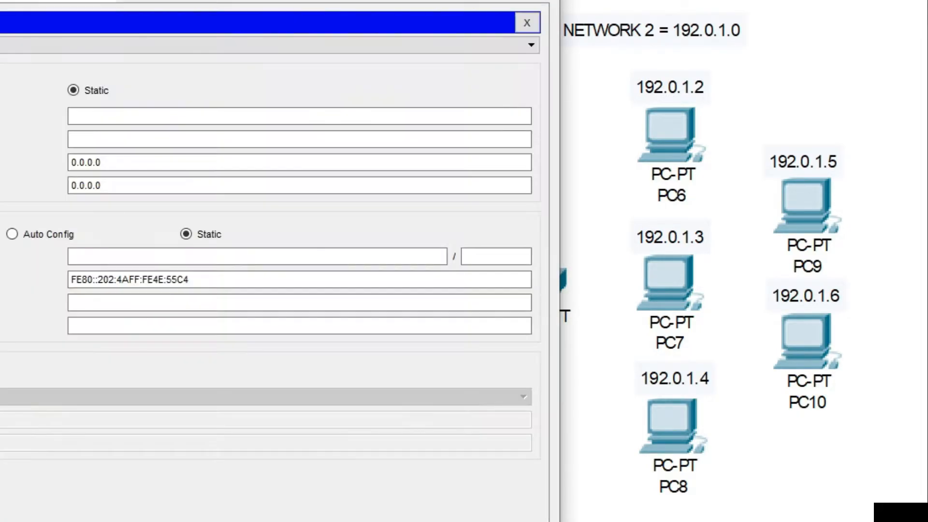
pyautogui.write('255.255.255.0')
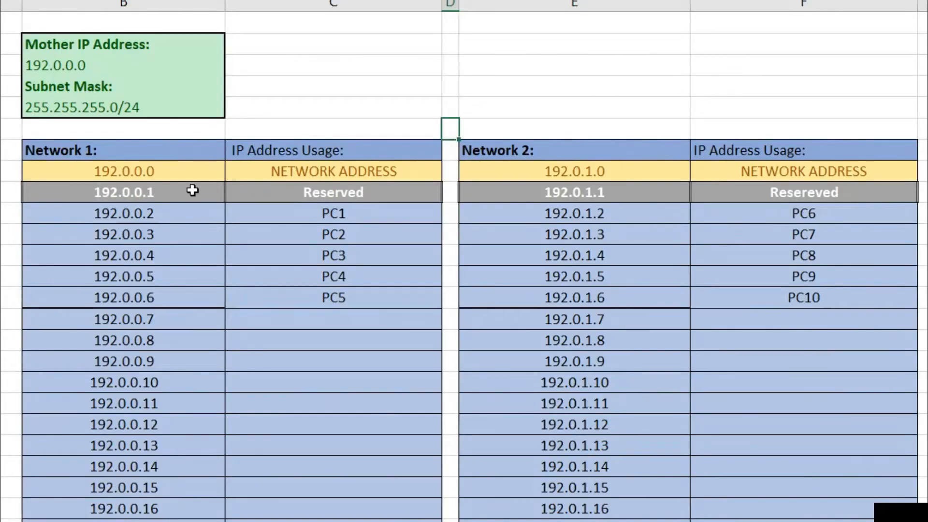
# - Relabel Network 1's 192.0.0.1 entry as Router Port in the sheet
pyautogui.click(332, 191)
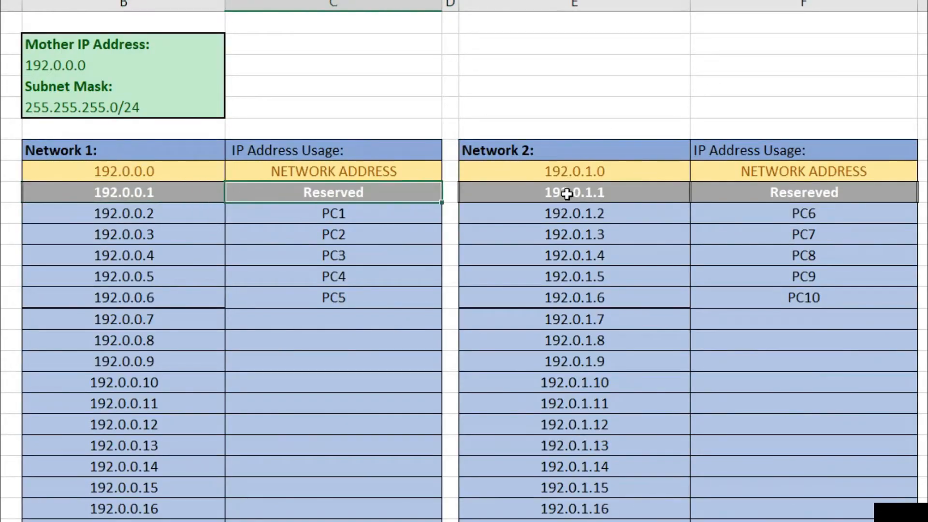
pyautogui.click(570, 150)
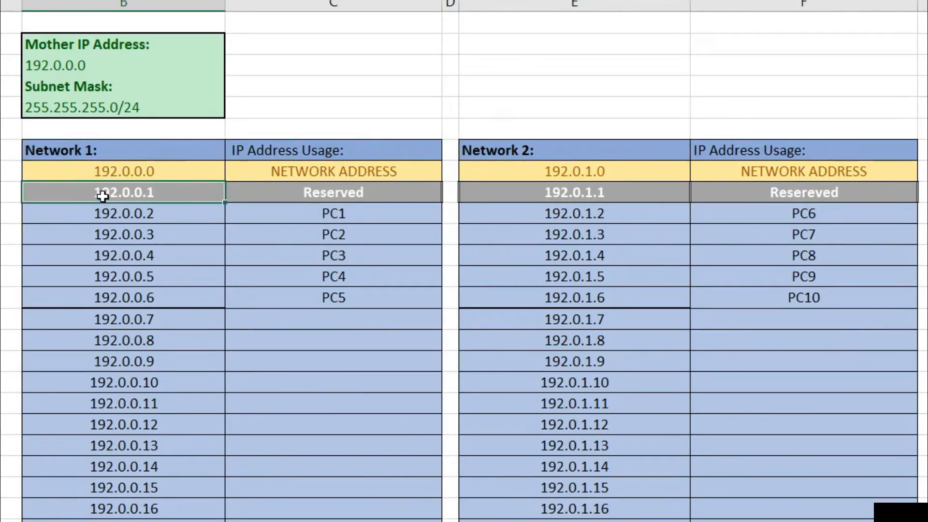
pyautogui.click(121, 150)
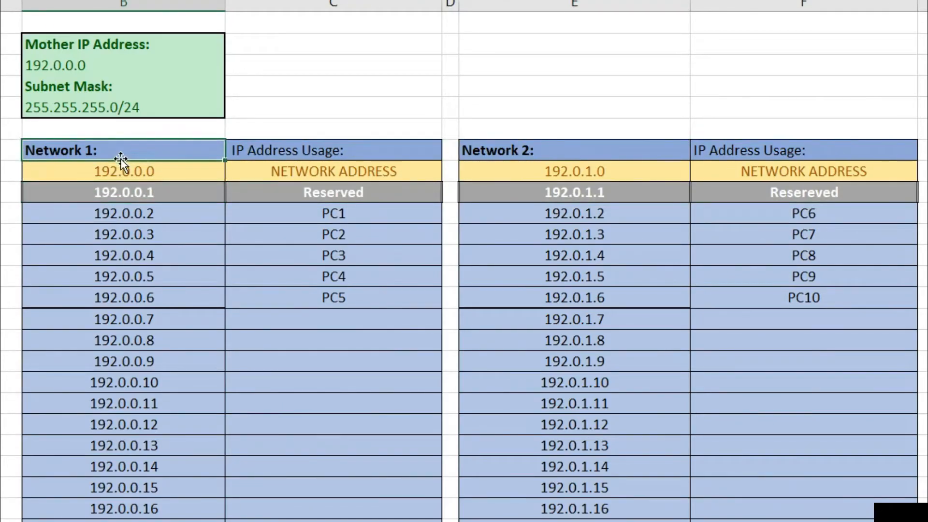
pyautogui.click(572, 192)
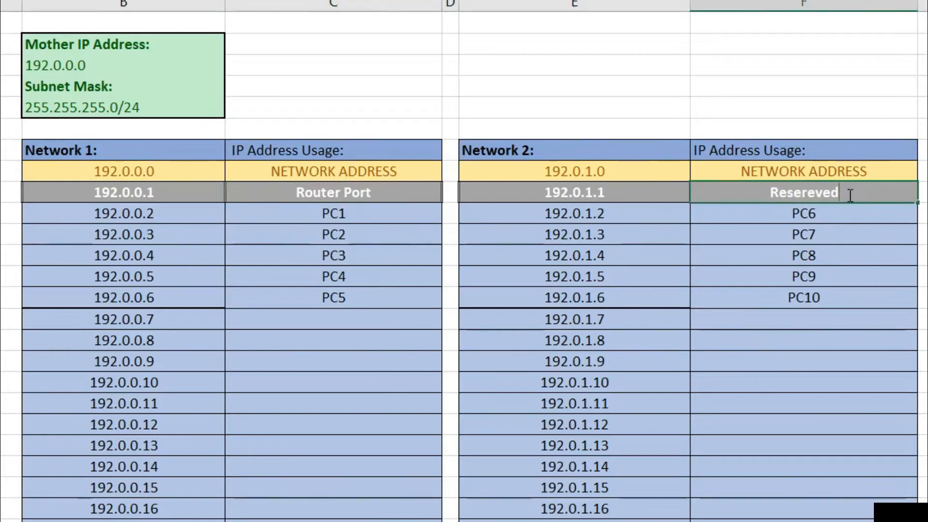
pyautogui.write('Router Port')
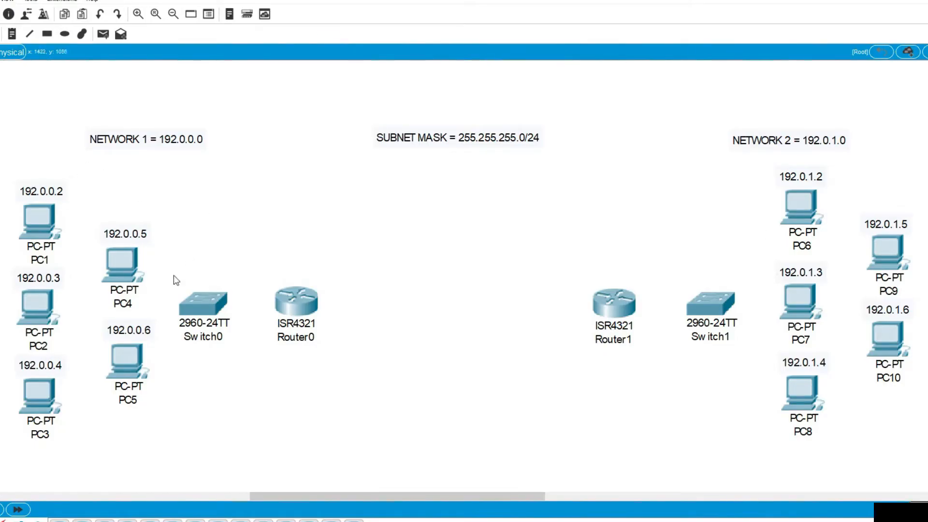
pyautogui.moveTo(367, 348)
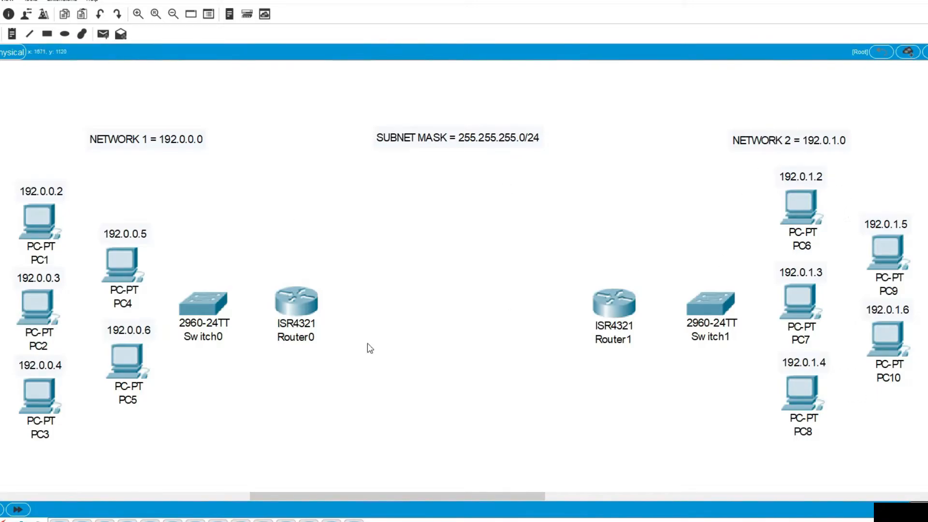
# - Start cabling PC1's FastEthernet0 toward its switch with a straight-through cable
pyautogui.click(30, 221)
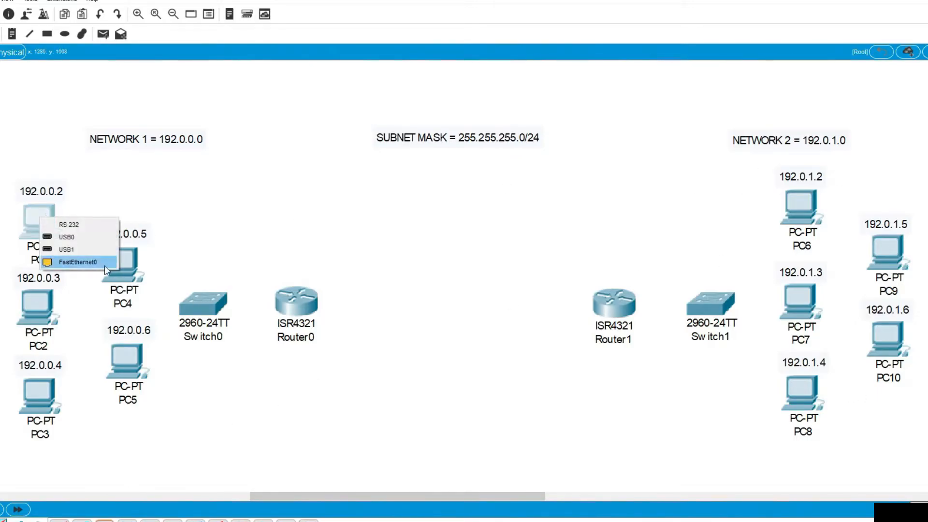
pyautogui.click(79, 262)
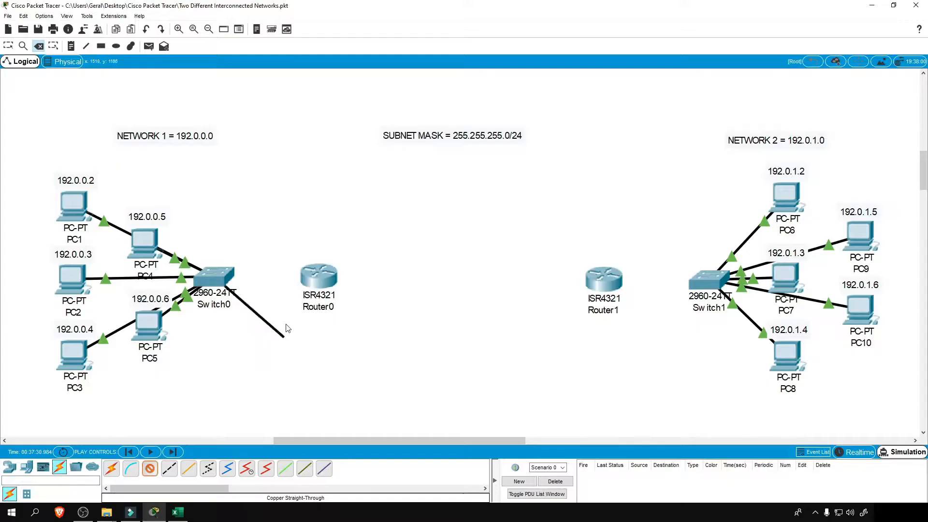
# - Connect Switch0 to Router0 and bring up its GigabitEthernet0/0/0 port as 192.0.0.1
pyautogui.click(317, 273)
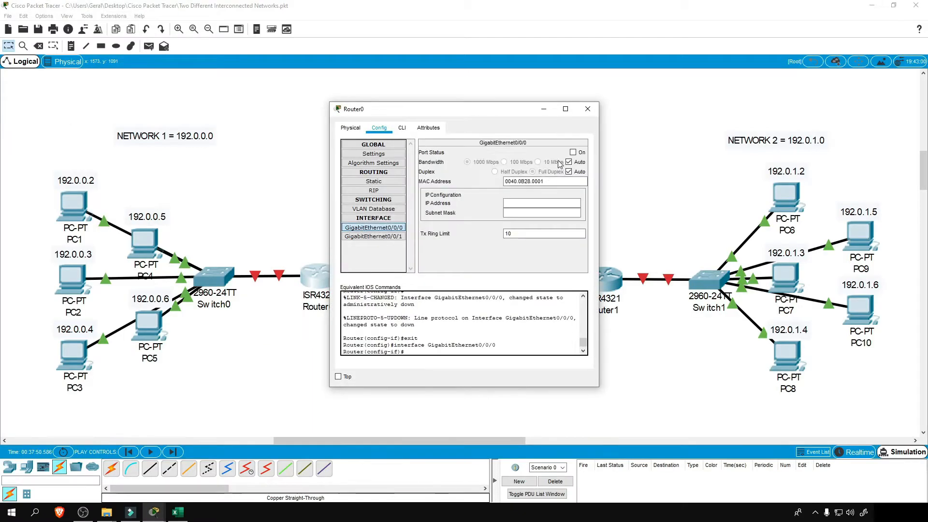
pyautogui.click(373, 236)
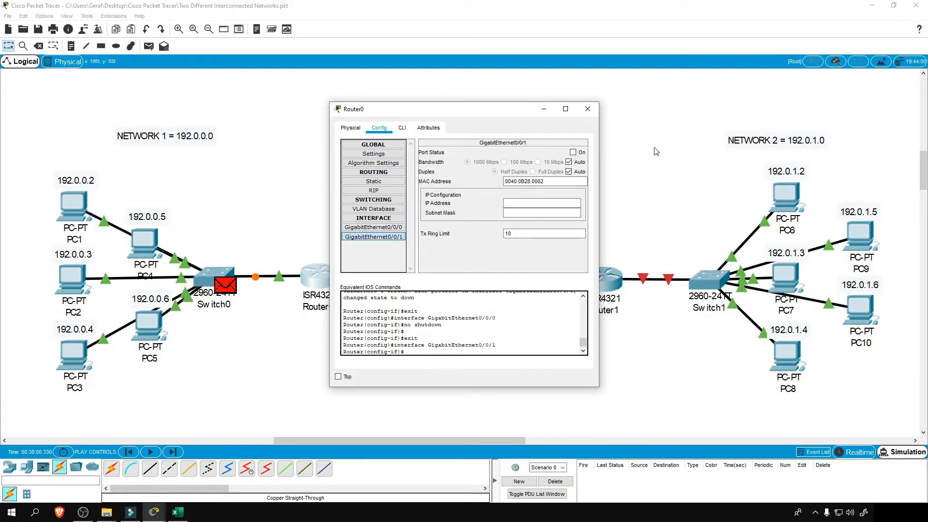
pyautogui.click(572, 152)
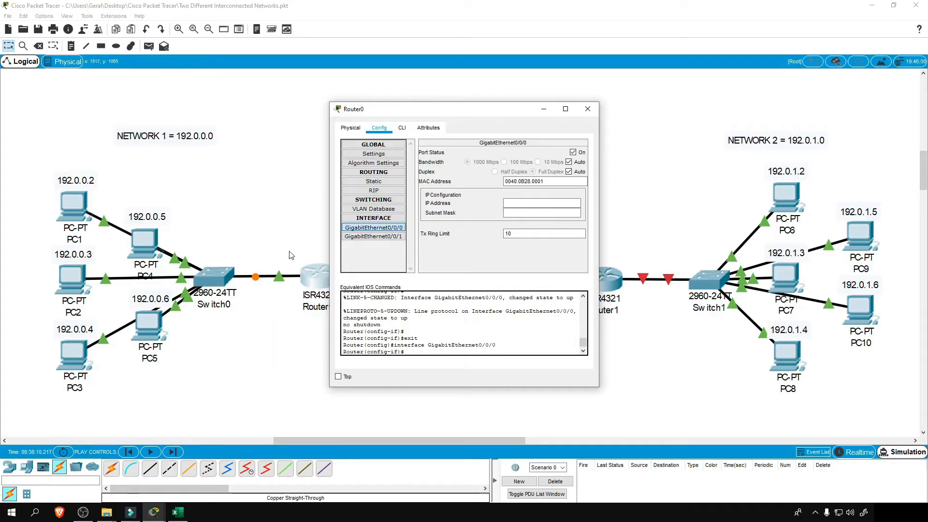
pyautogui.click(587, 108)
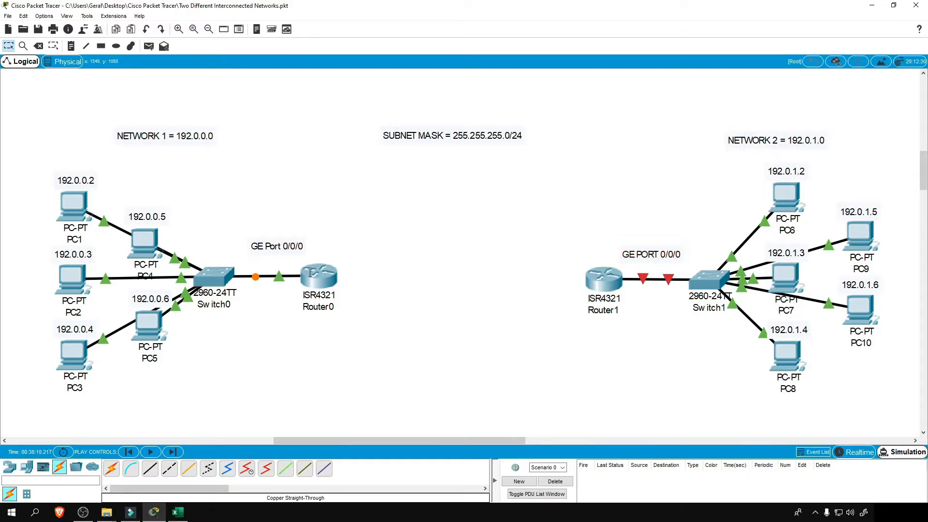
pyautogui.click(317, 272)
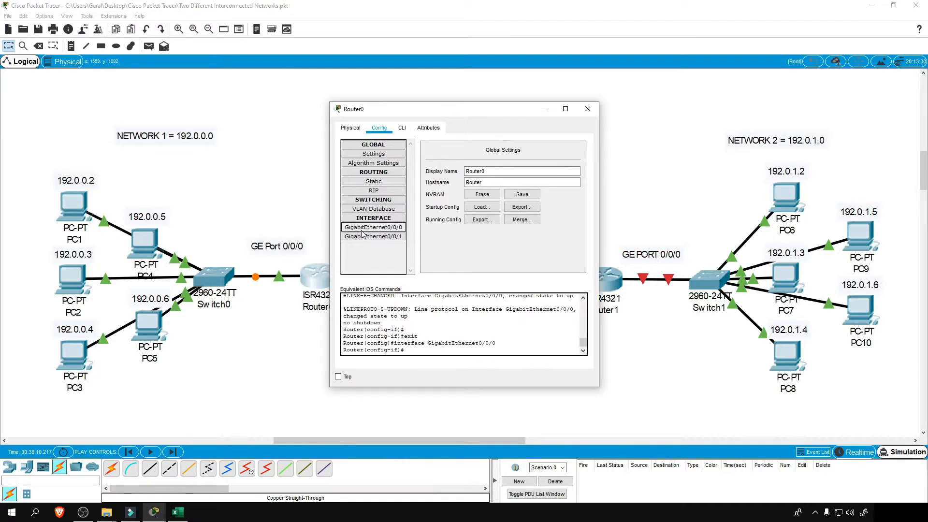
pyautogui.click(373, 226)
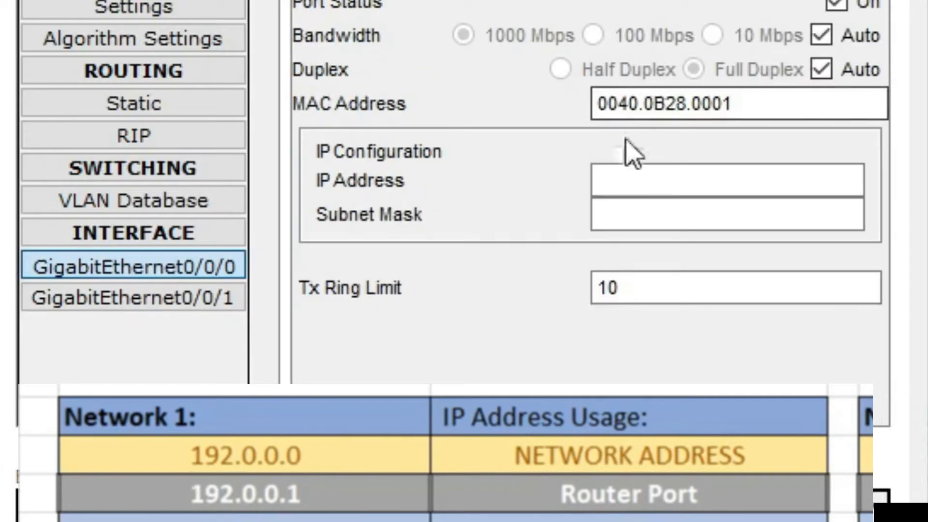
pyautogui.write('192.0.0.')
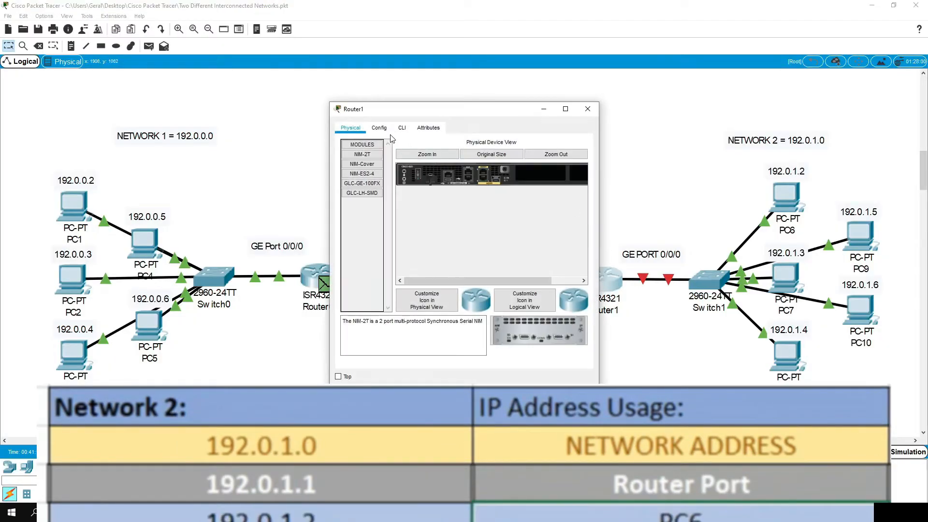
# - Bring up Router1's GigabitEthernet0/0/0 port as 192.0.1.1
pyautogui.click(379, 128)
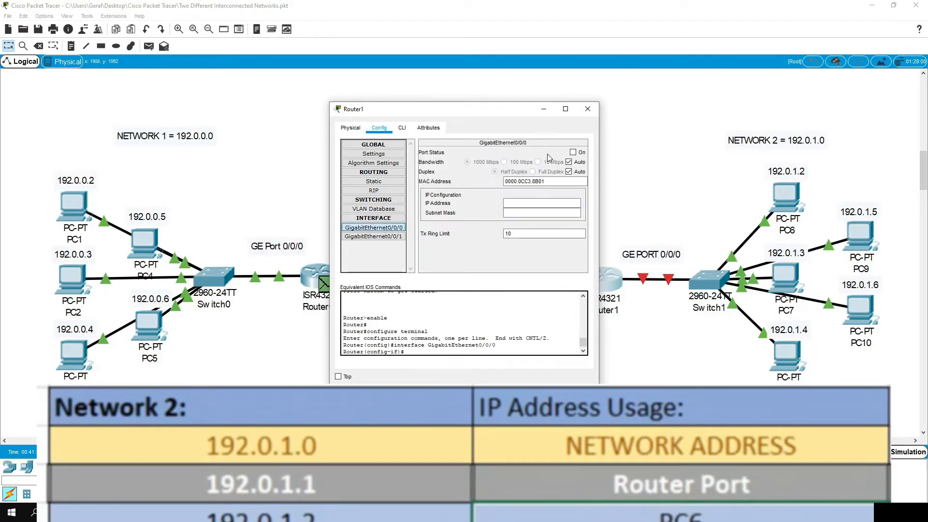
pyautogui.write('1')
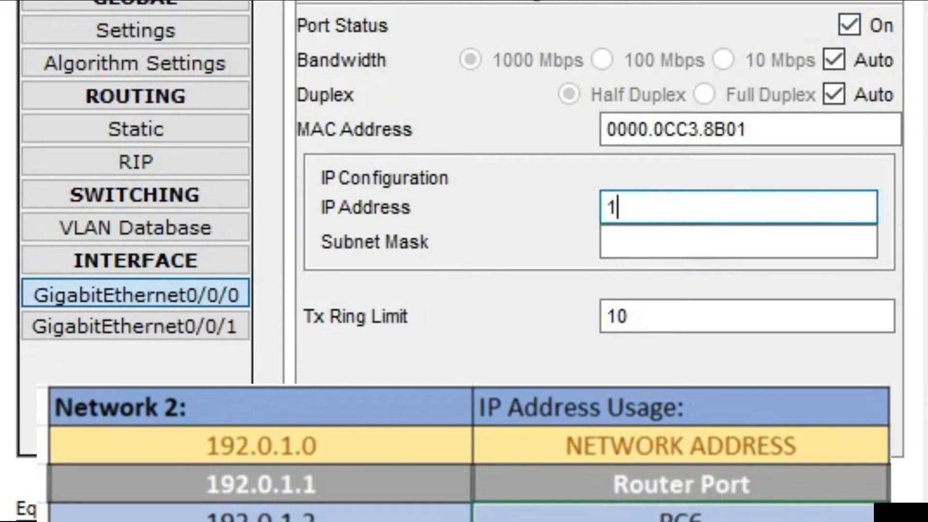
pyautogui.write('92.0.1.')
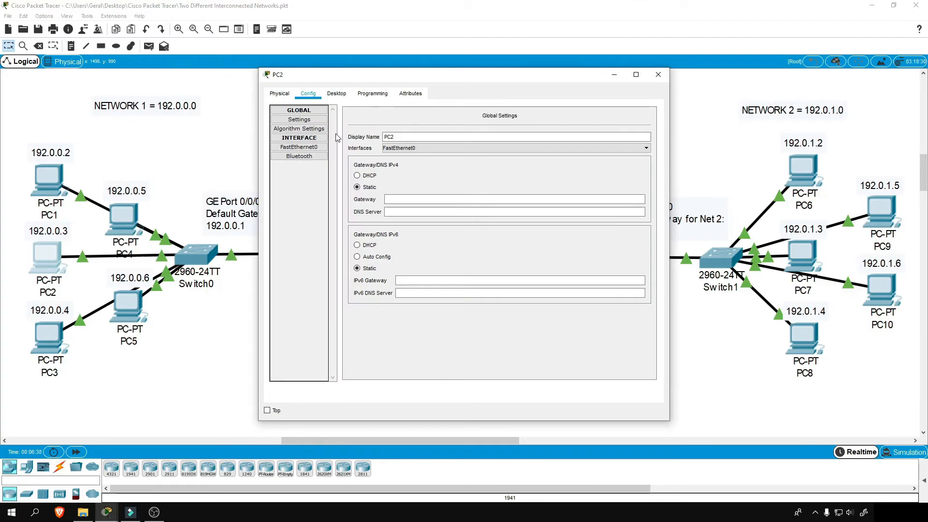
# - Set default gateway 192.0.0.1 on PC2 and PC3 and 192.0.1.1 on PC8 and PC7
pyautogui.click(336, 94)
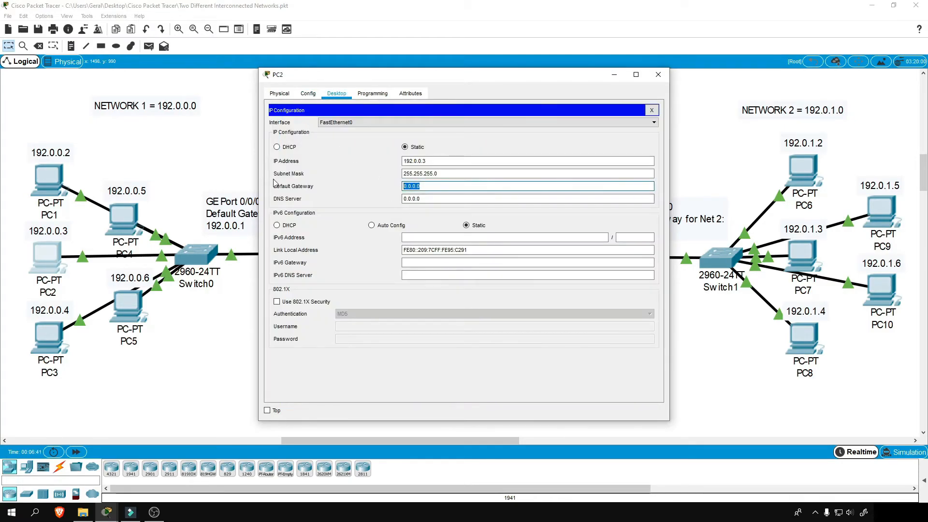
pyautogui.write('192.0.0.')
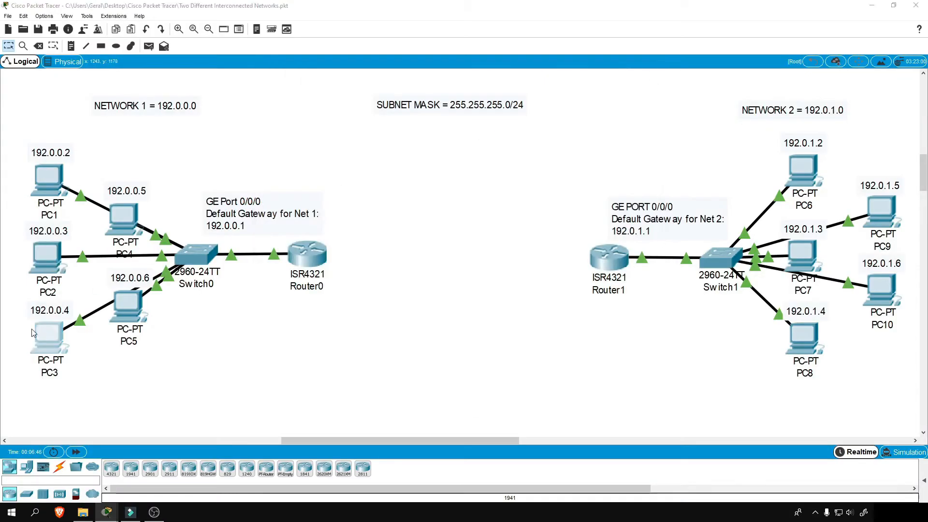
pyautogui.click(51, 336)
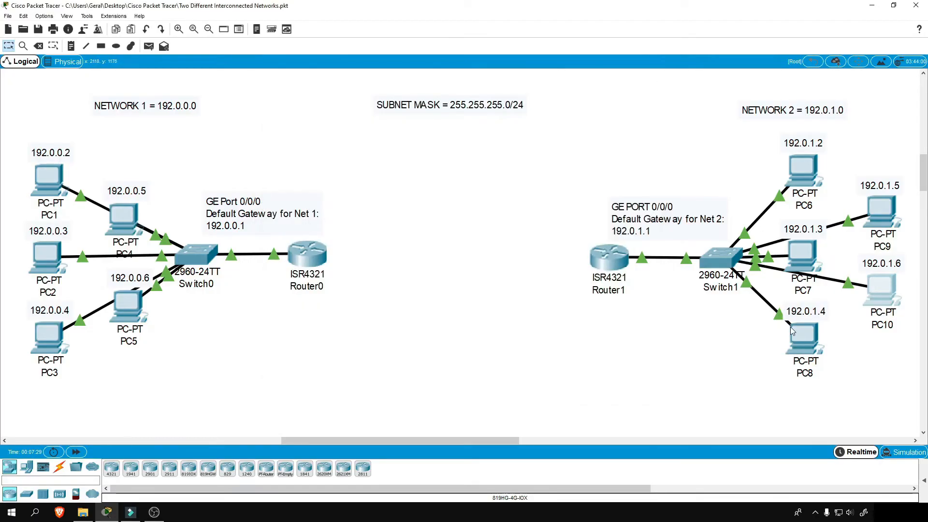
pyautogui.doubleClick(803, 338)
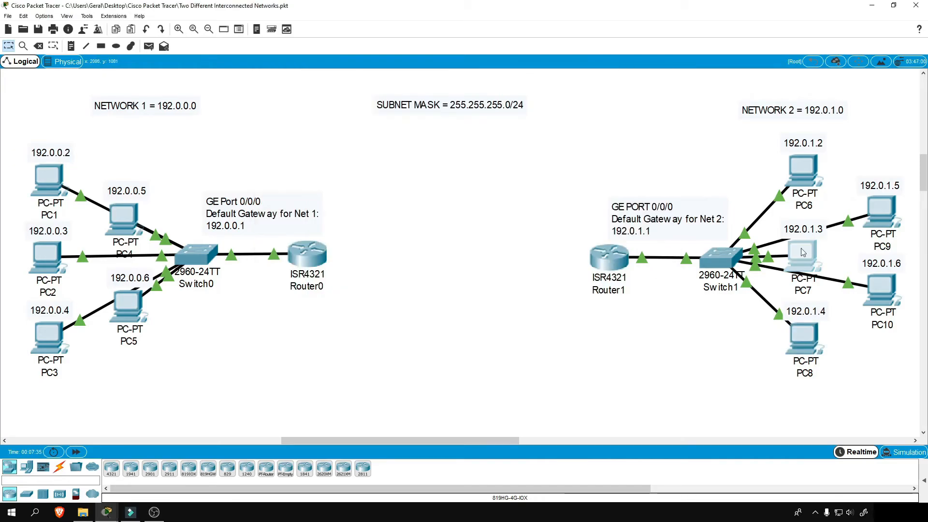
pyautogui.click(802, 255)
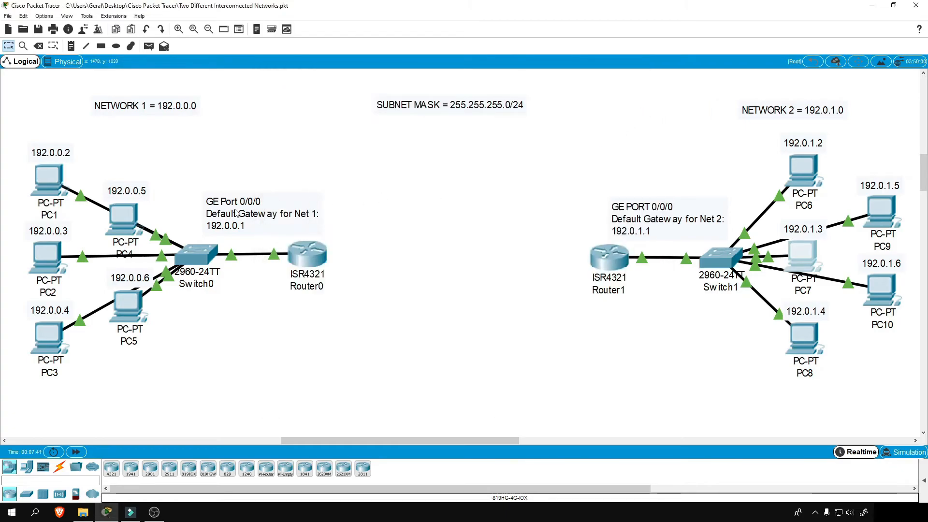
pyautogui.moveTo(677, 200)
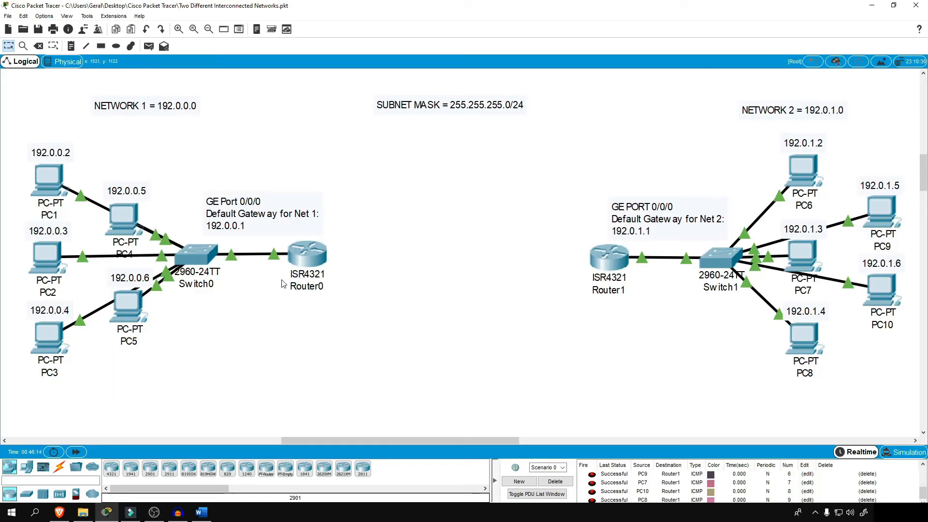
pyautogui.moveTo(116, 157)
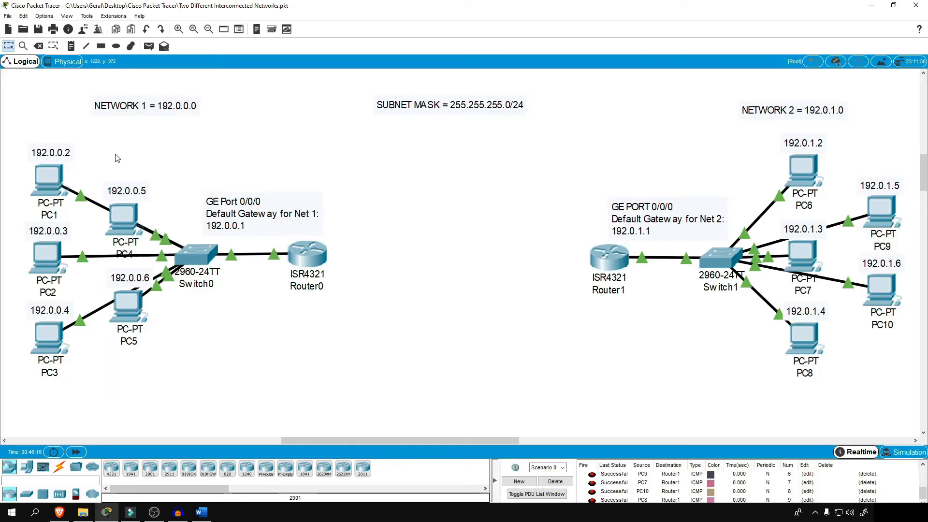
pyautogui.moveTo(324, 340)
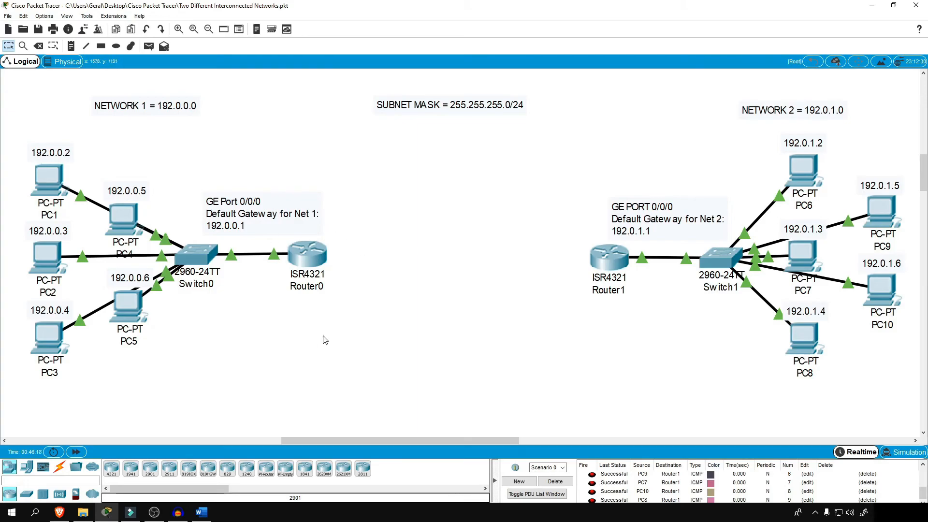
# - Start a copper straight-through cable from Router0, stretching it toward Router1
pyautogui.click(59, 467)
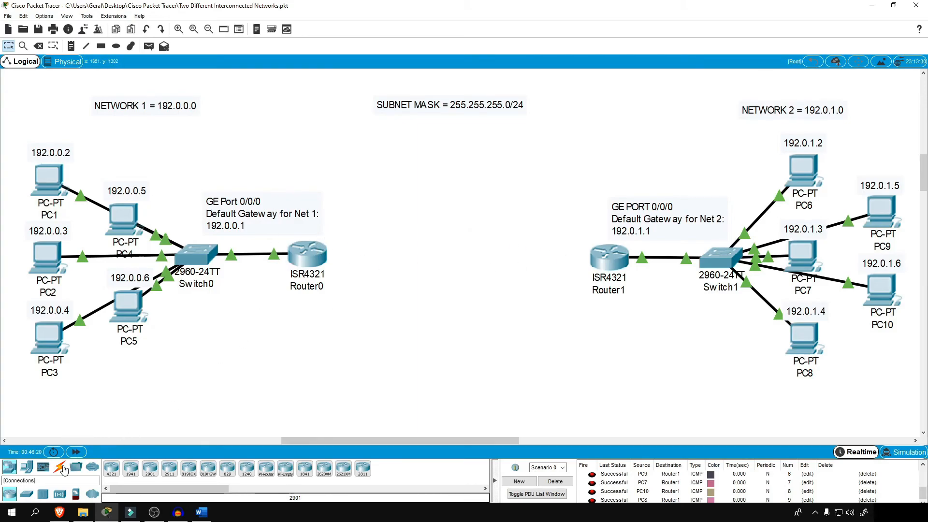
pyautogui.click(308, 251)
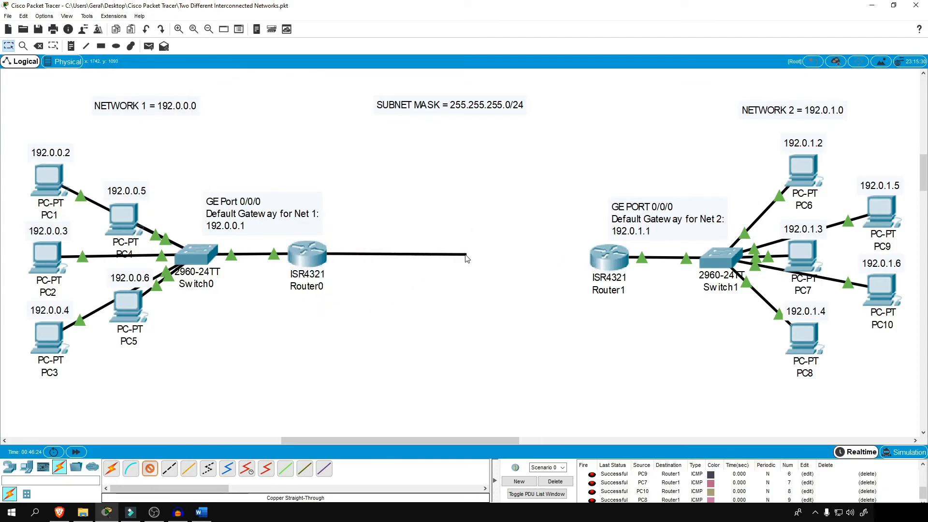
pyautogui.moveTo(465, 257); pyautogui.dragTo(455, 301)
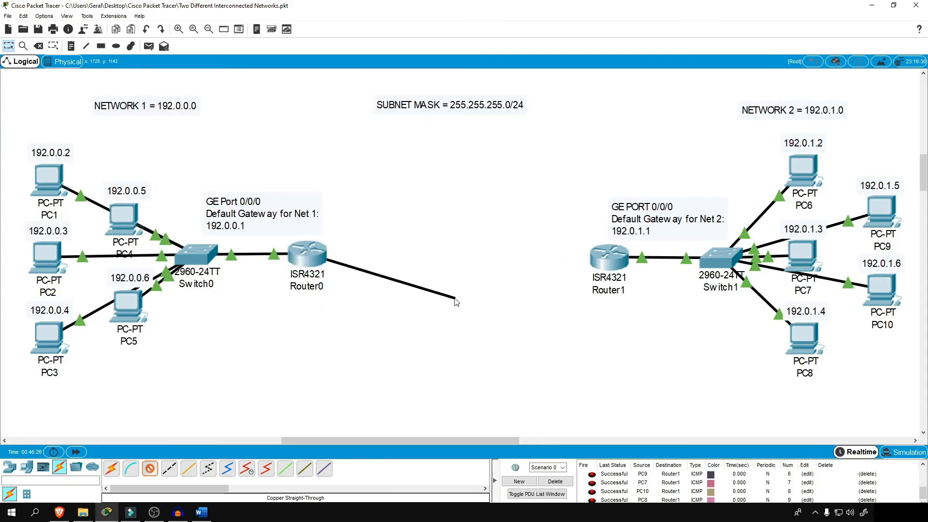